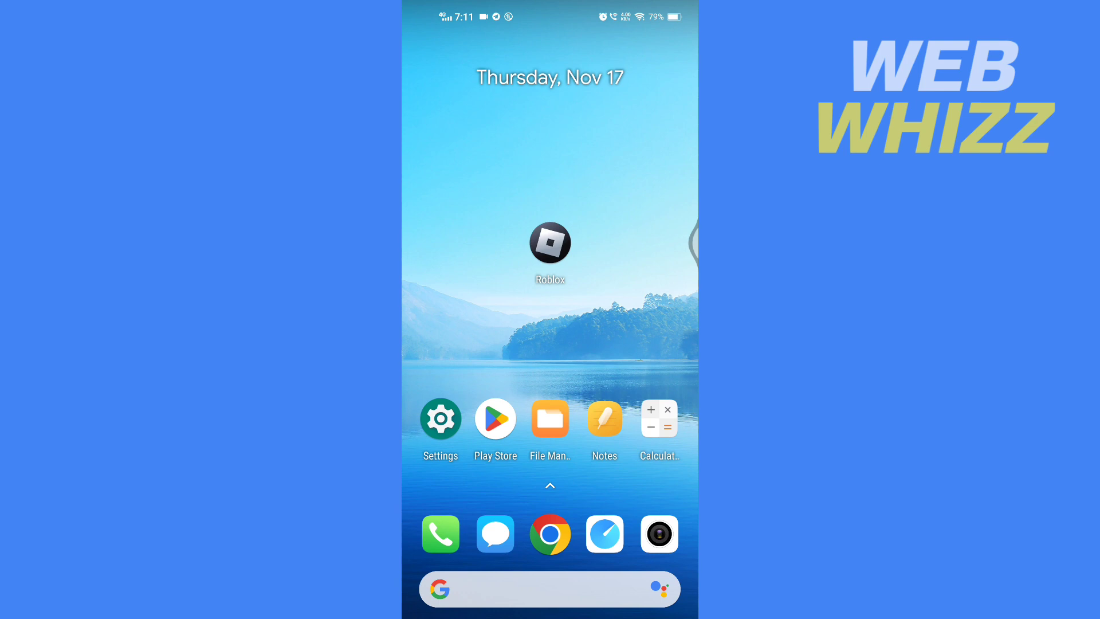
# Launch Roblox and go to the More page, scrolled down to Settings, Help and Quick Log In
pyautogui.click(550, 243)
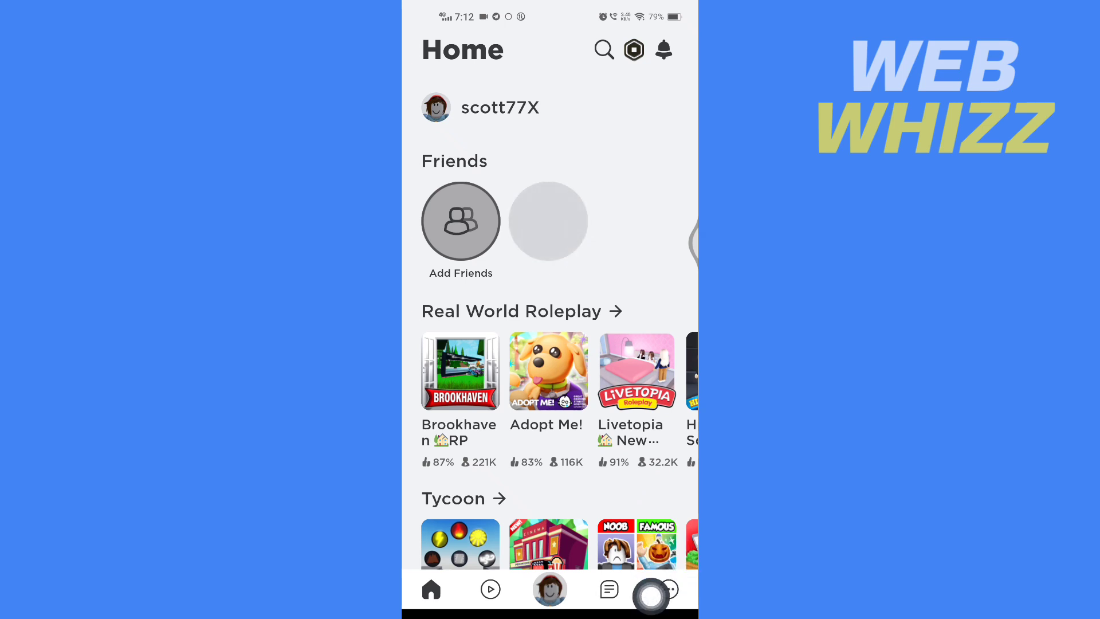
pyautogui.click(668, 589)
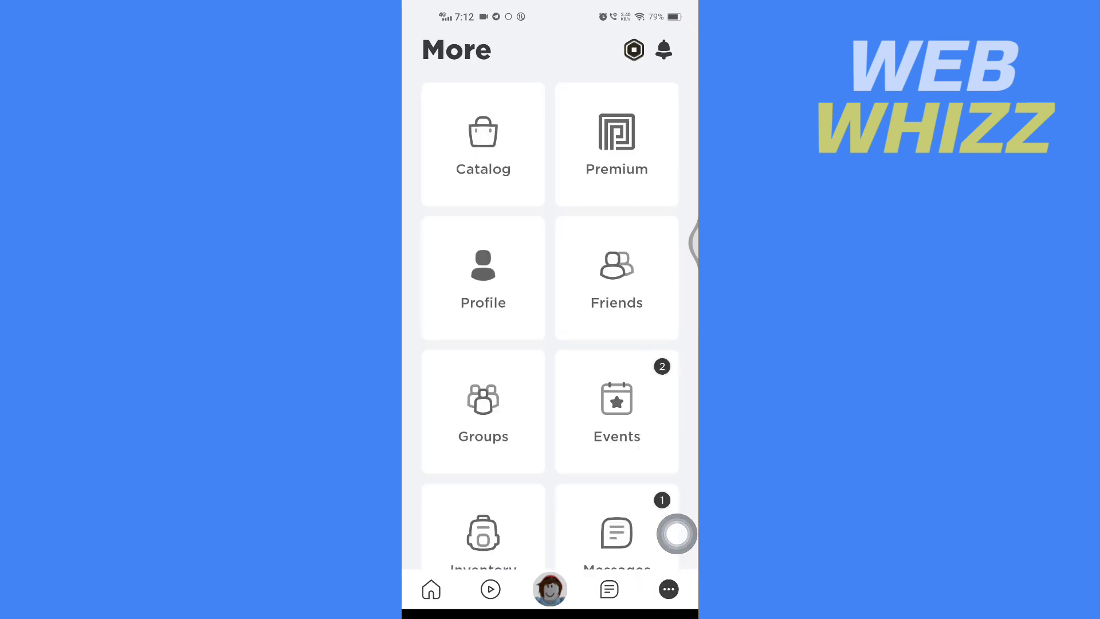
pyautogui.scroll(-3)
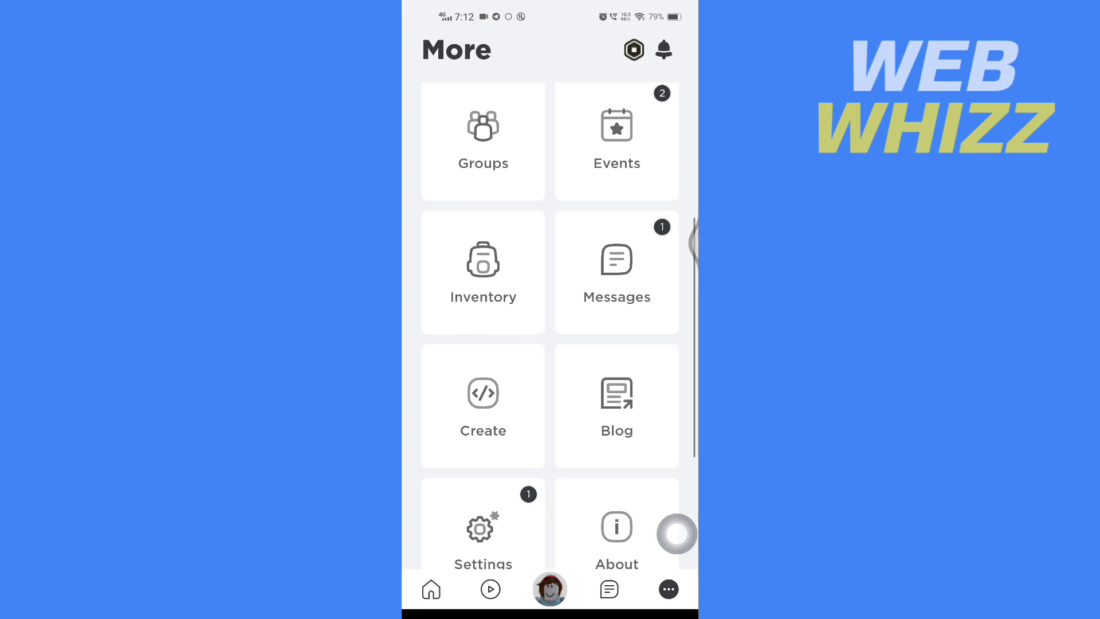
pyautogui.scroll(-3)
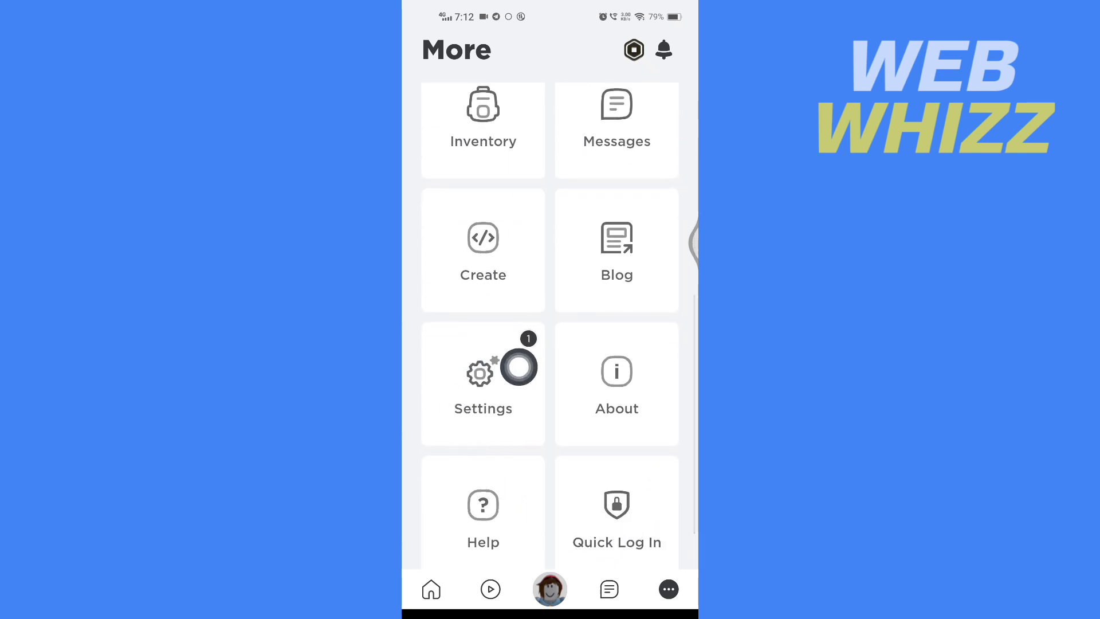
# Go to Settings > Account Info and scroll down to the Verify My Age option
pyautogui.click(483, 380)
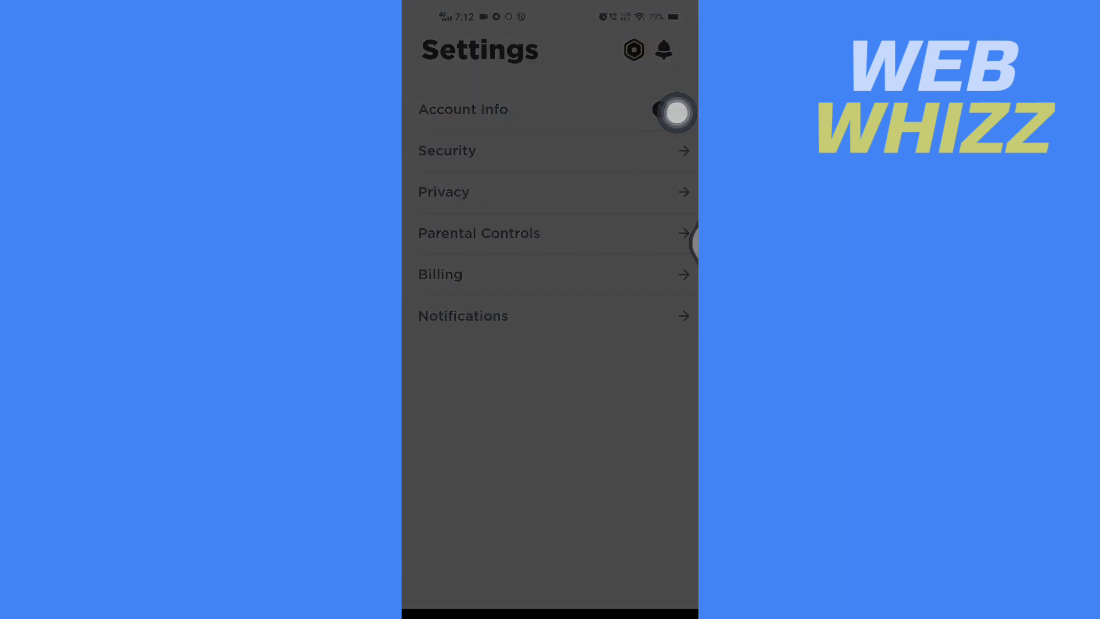
pyautogui.click(463, 109)
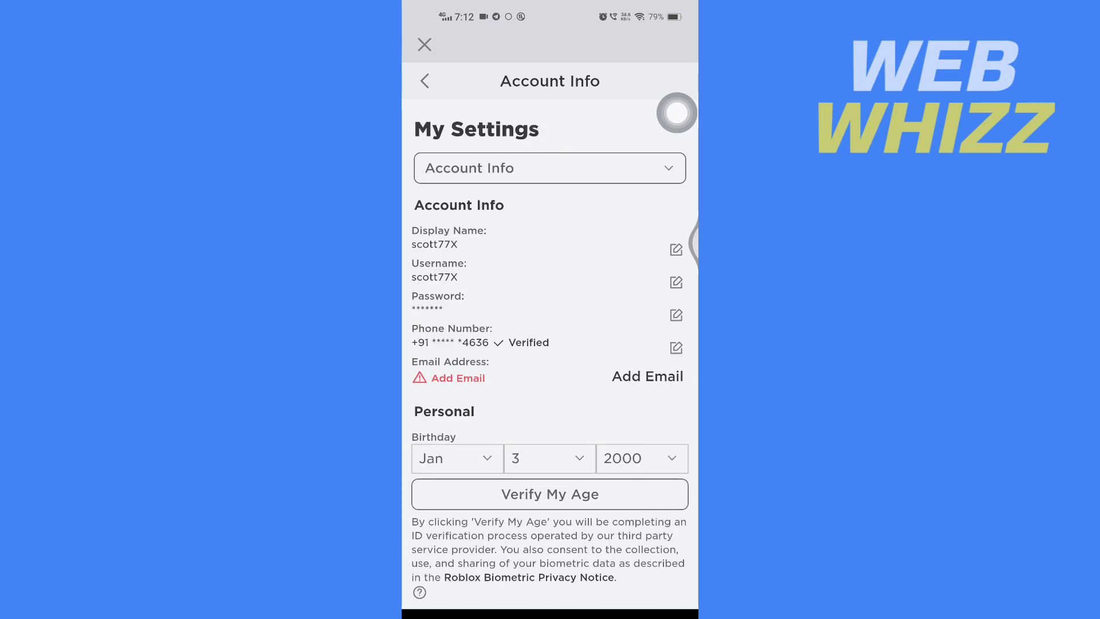
pyautogui.scroll(-3)
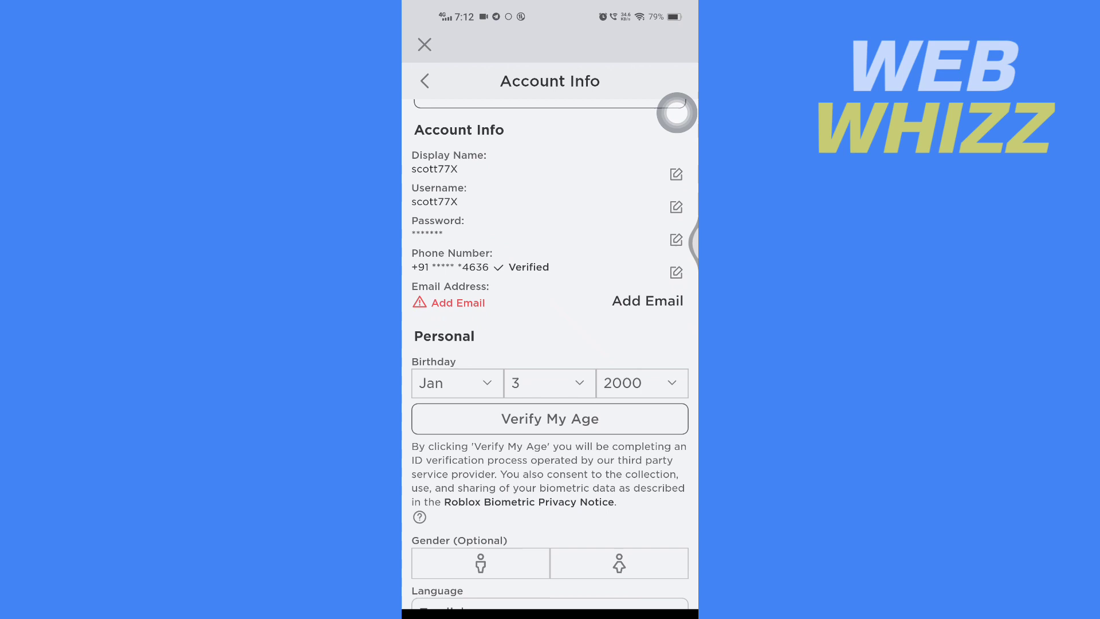
pyautogui.scroll(-3)
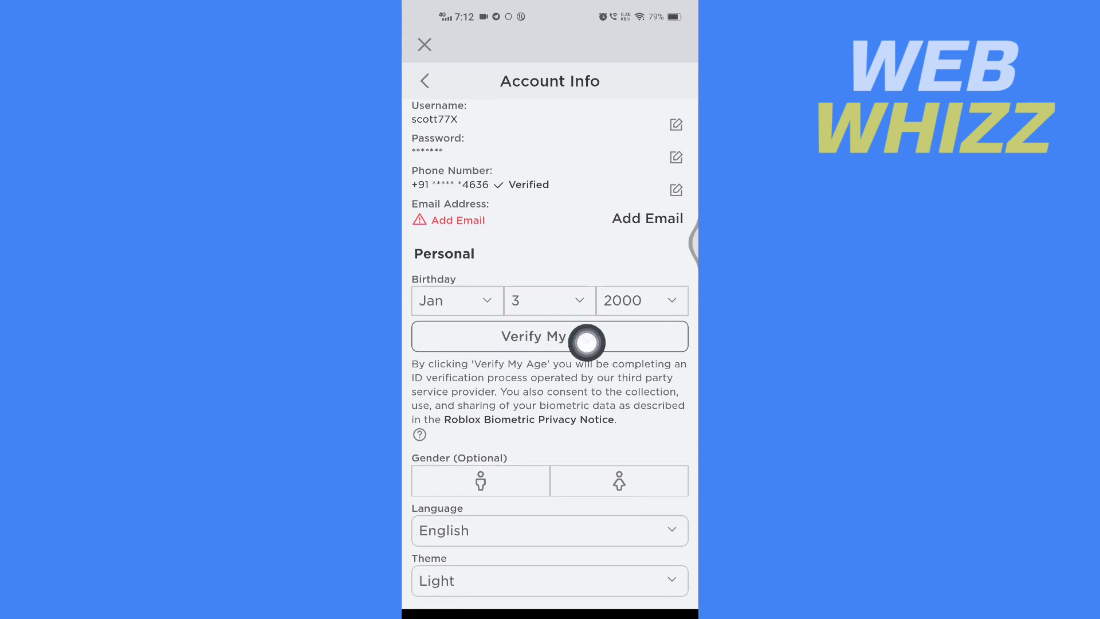
pyautogui.moveTo(637, 392)
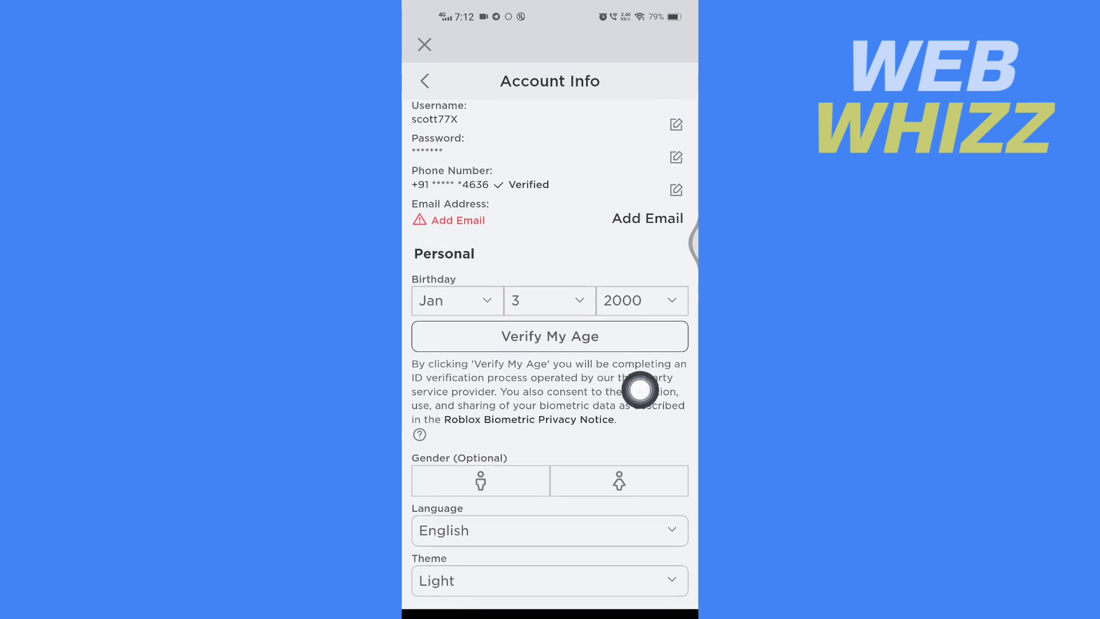
pyautogui.moveTo(677, 348)
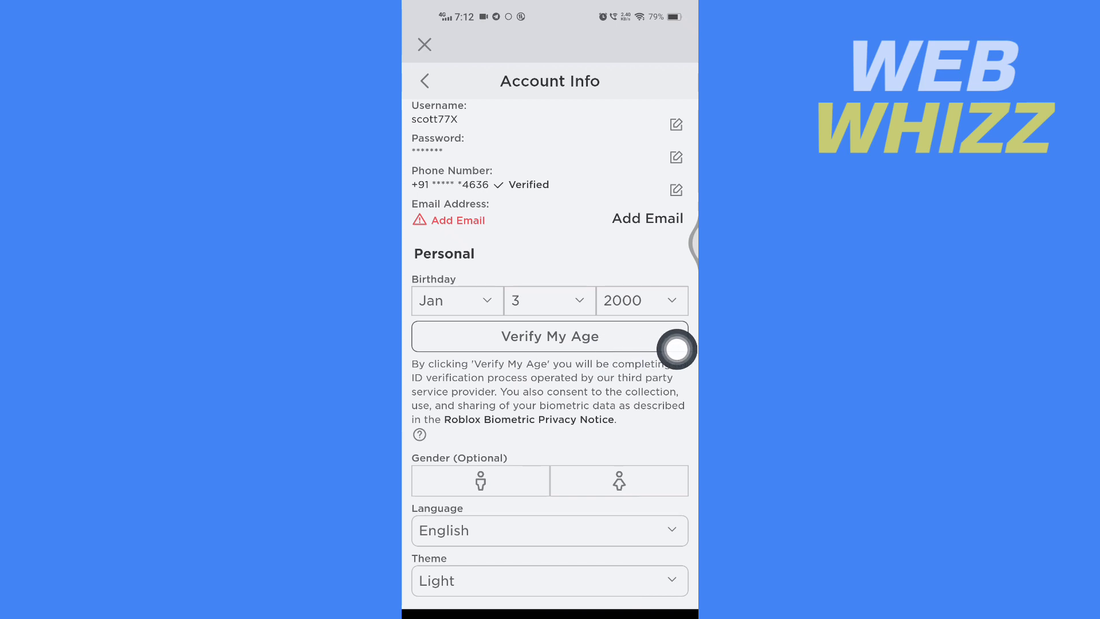
# Start Verify My Age to bring up the Identity Verification prompt about preparing a valid ID
pyautogui.click(549, 335)
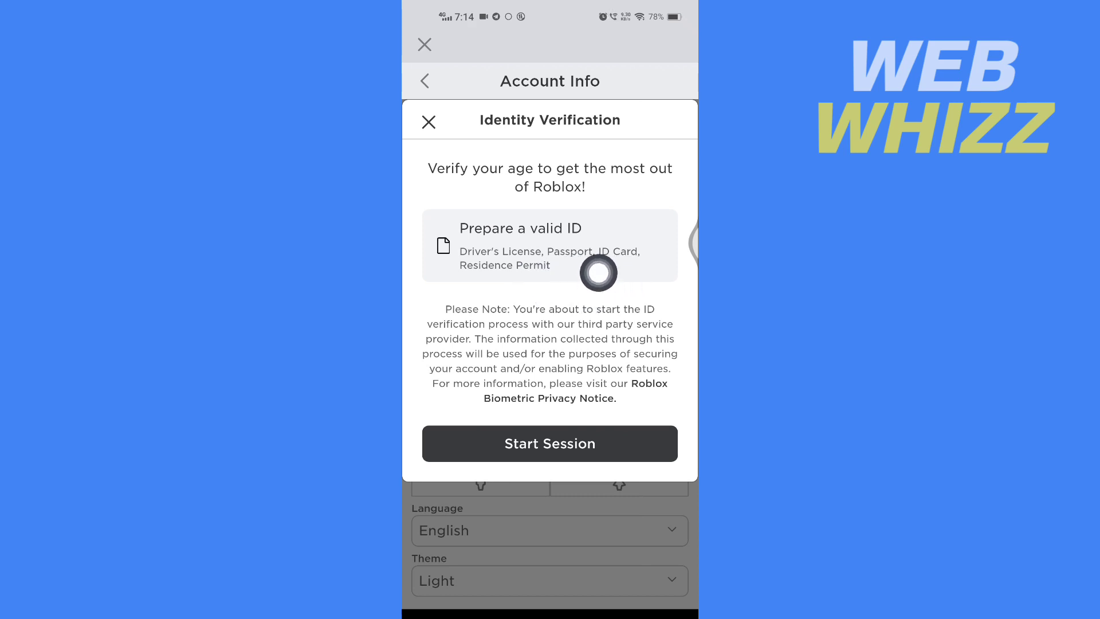
pyautogui.moveTo(629, 277)
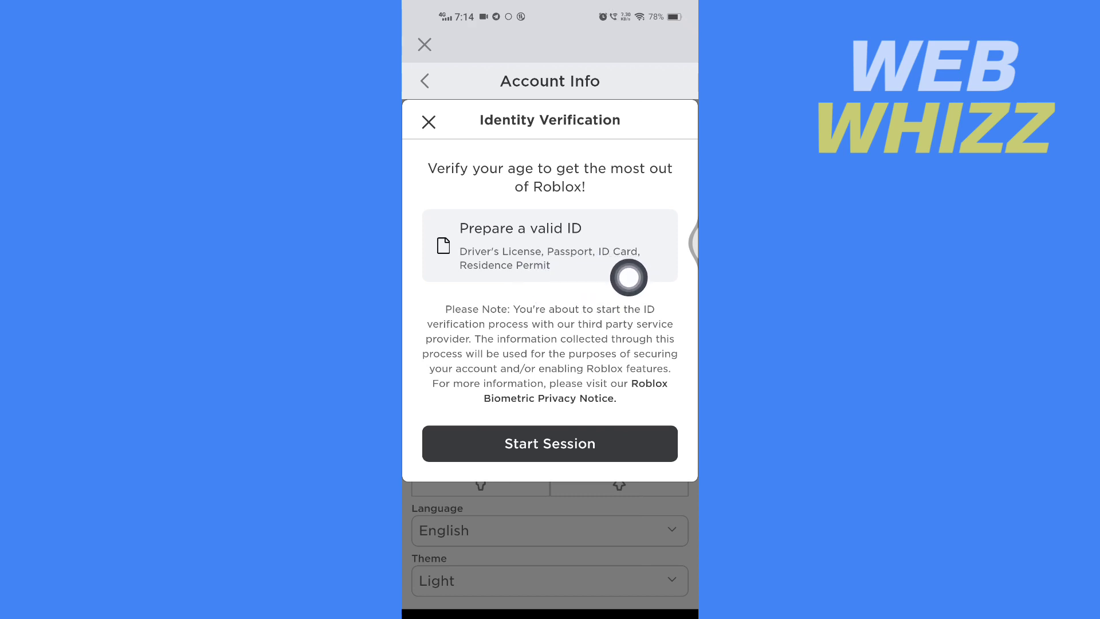
pyautogui.moveTo(641, 252)
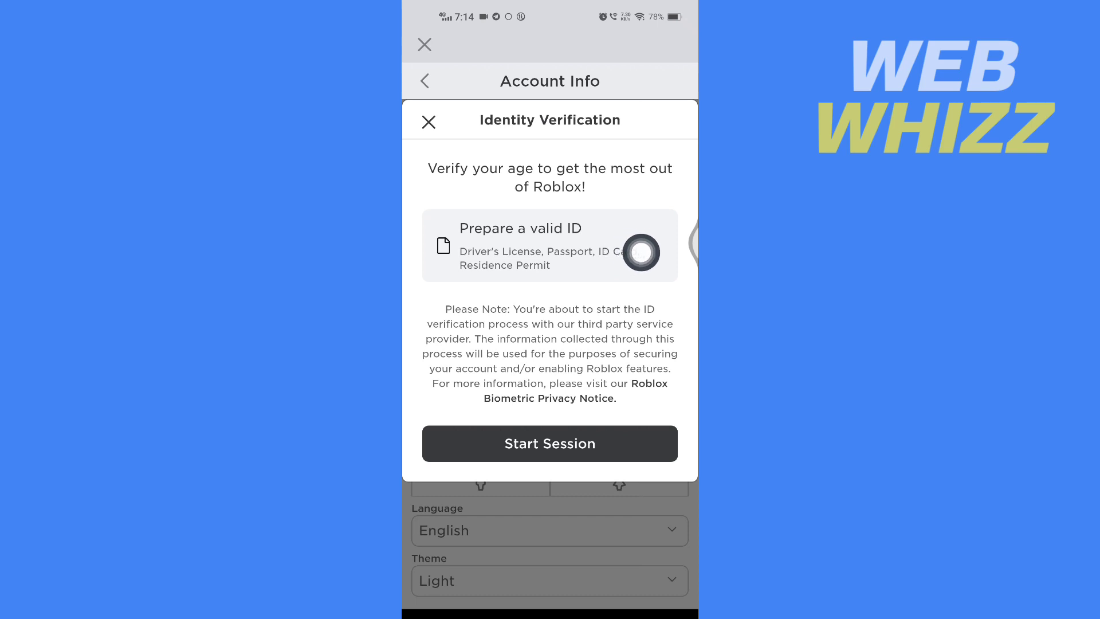
pyautogui.moveTo(640, 264)
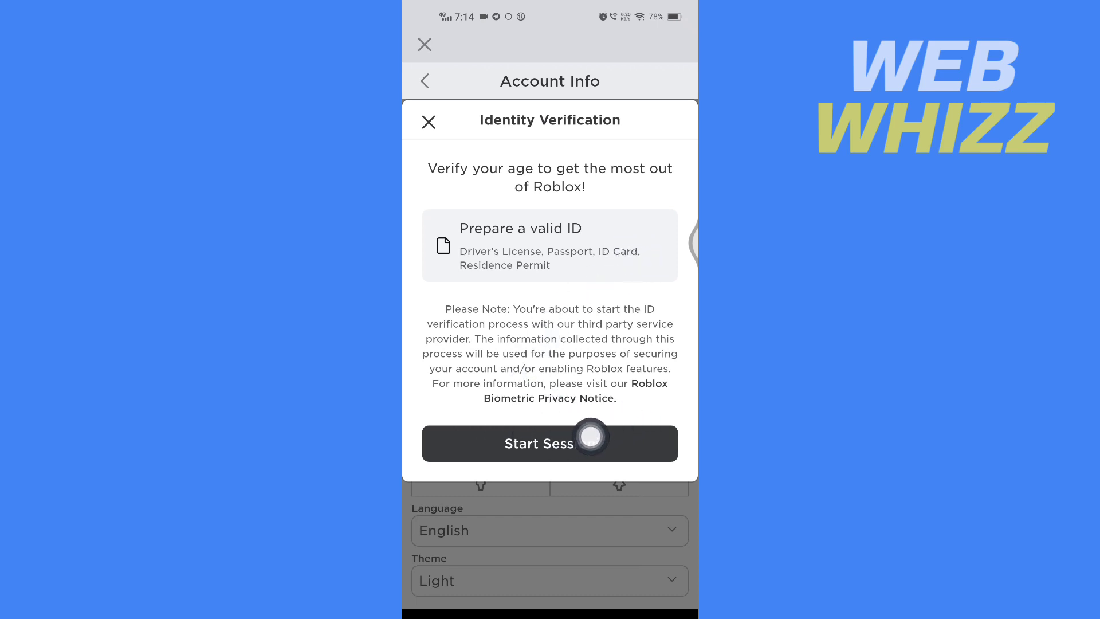
pyautogui.moveTo(677, 436)
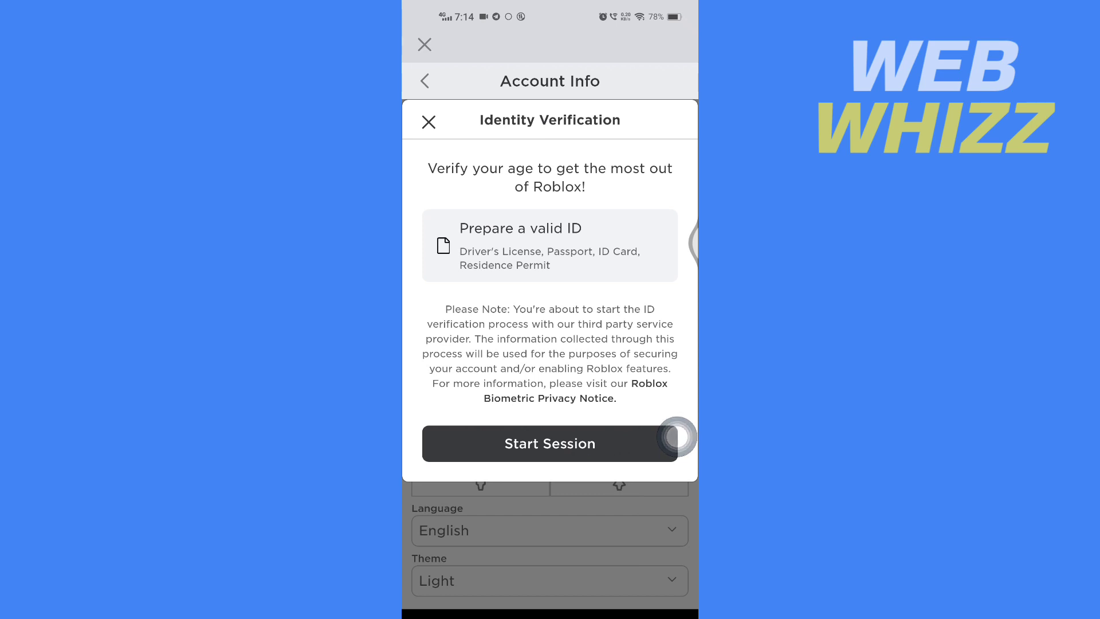
# Start the verification session and continue past Veriff's Let's go! page to the camera request
pyautogui.click(549, 443)
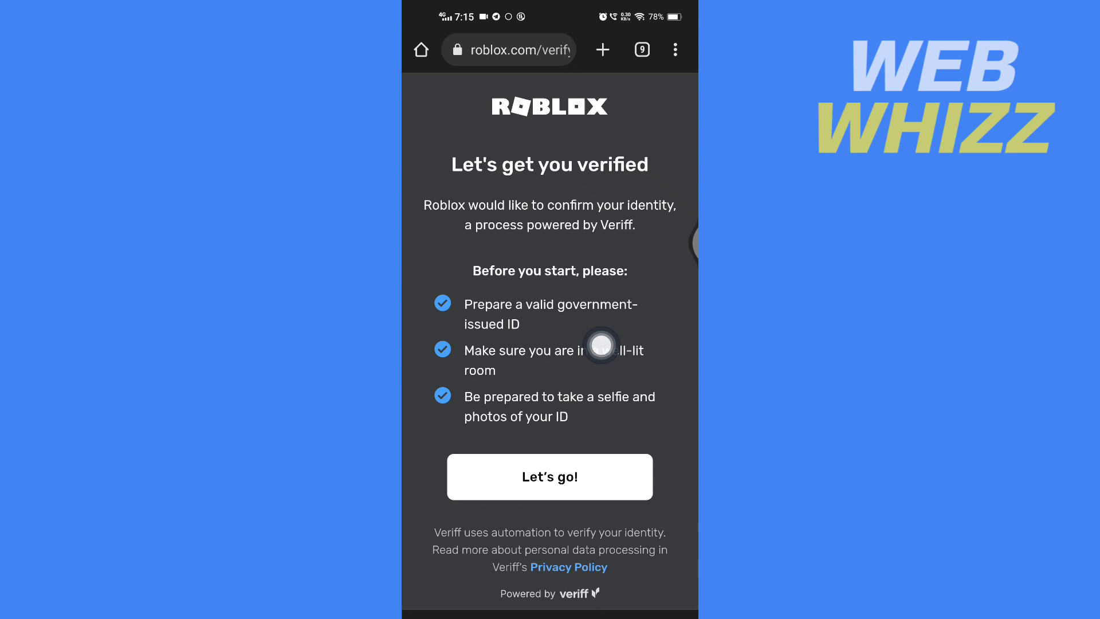
pyautogui.moveTo(610, 324)
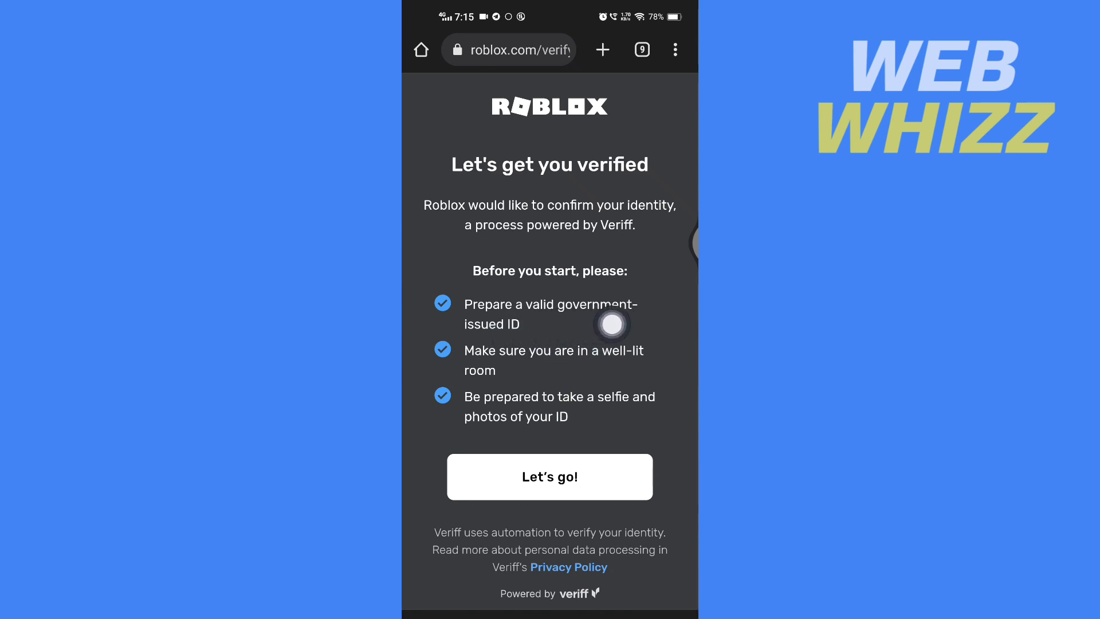
pyautogui.moveTo(588, 371)
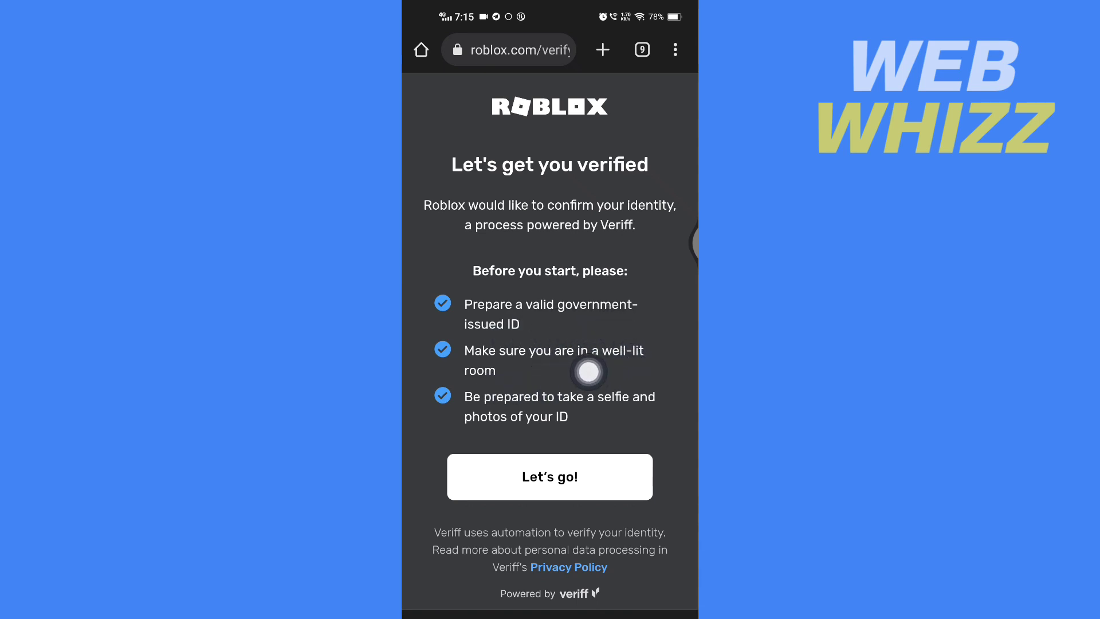
pyautogui.moveTo(497, 423)
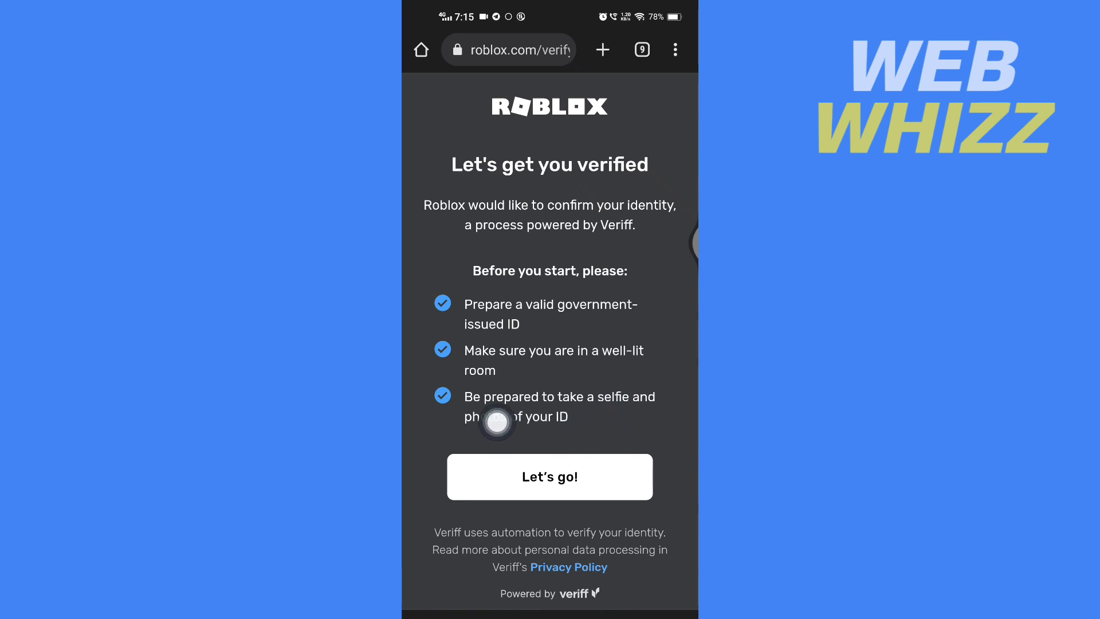
pyautogui.moveTo(642, 425)
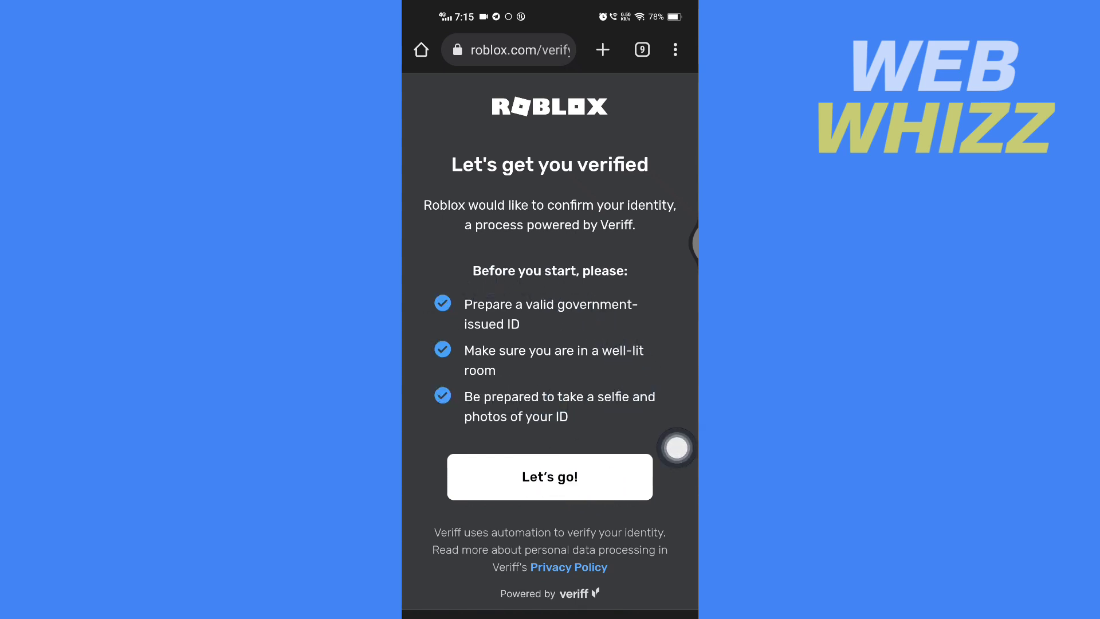
pyautogui.click(549, 477)
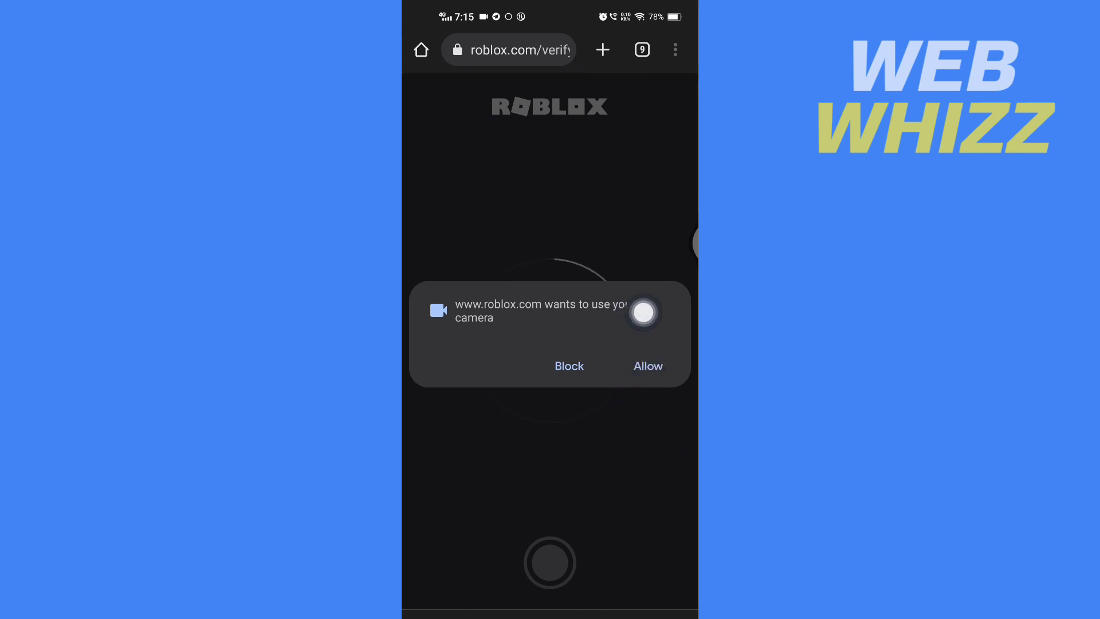
# Grant camera access to the browser (While using the app) and to the Veriff site
pyautogui.click(646, 366)
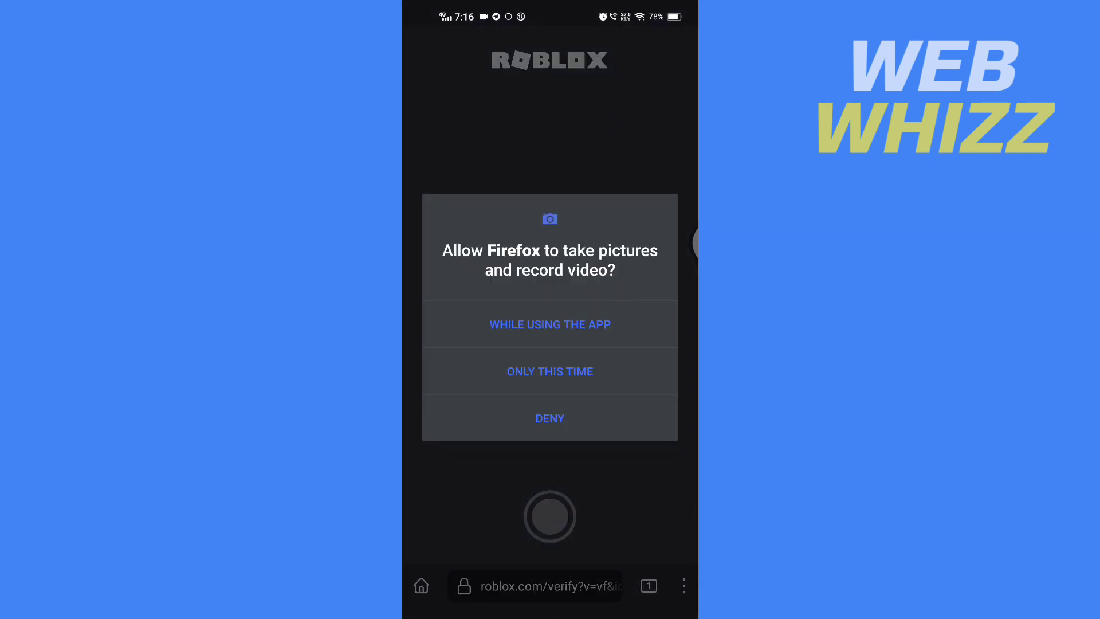
pyautogui.click(549, 324)
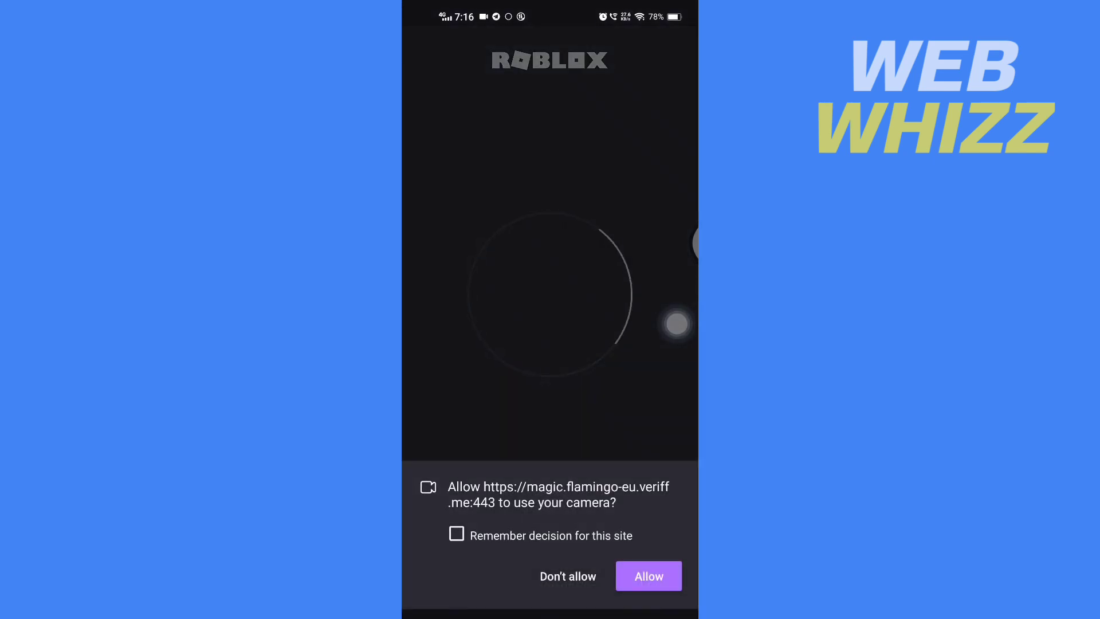
pyautogui.click(647, 576)
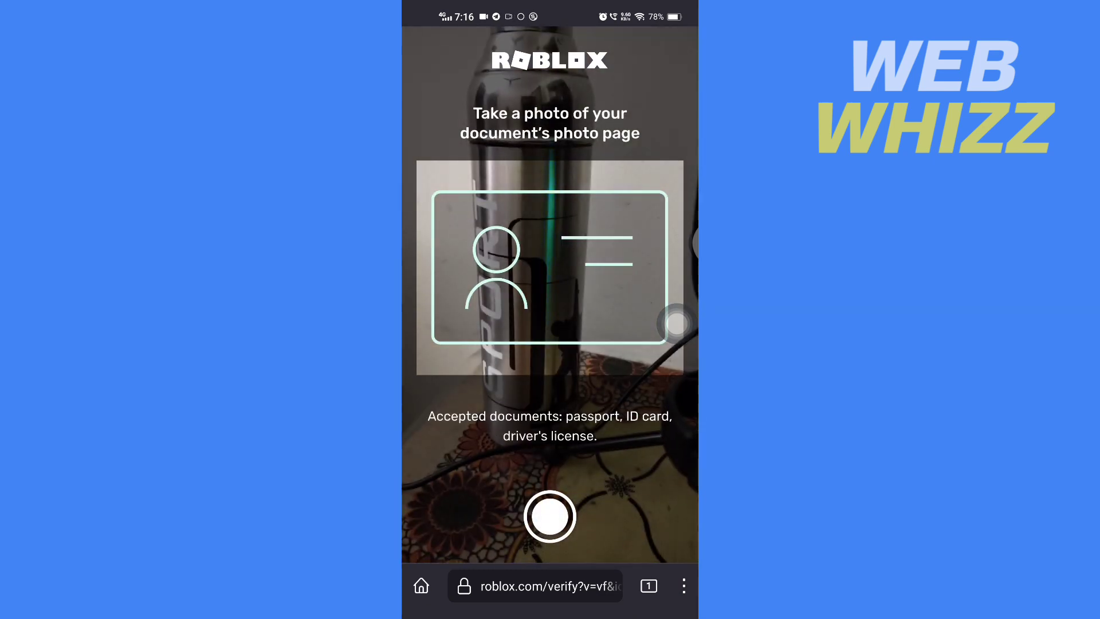
# Photograph the ID's photo page, finish the selfie step and return to Roblox Home
pyautogui.click(549, 517)
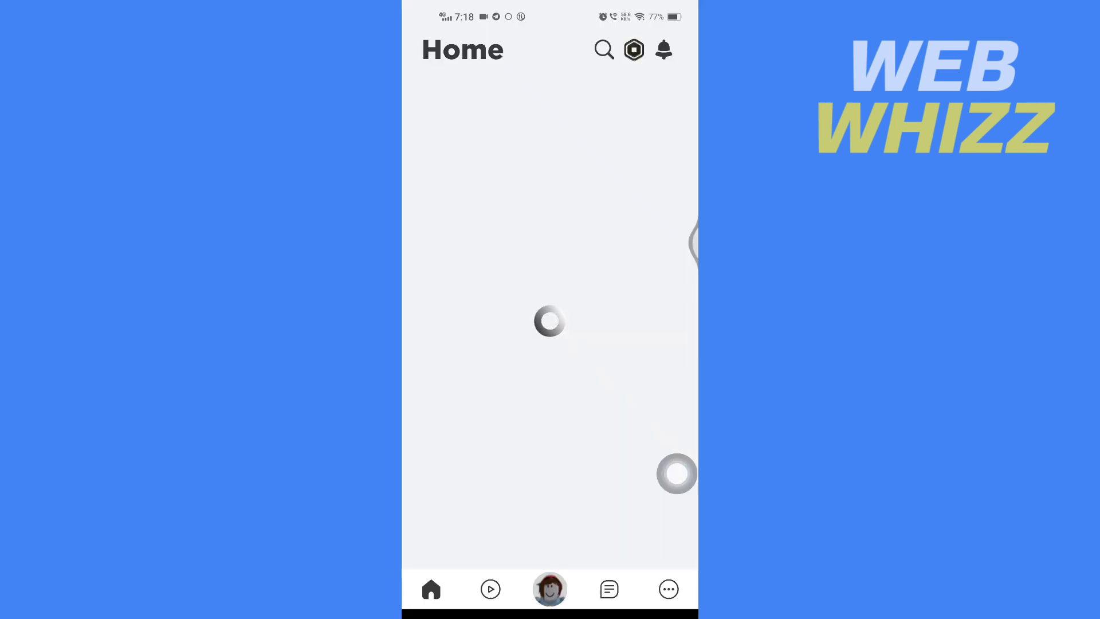
# Navigate from More through Settings to the Privacy page with voice chat still off
pyautogui.click(667, 589)
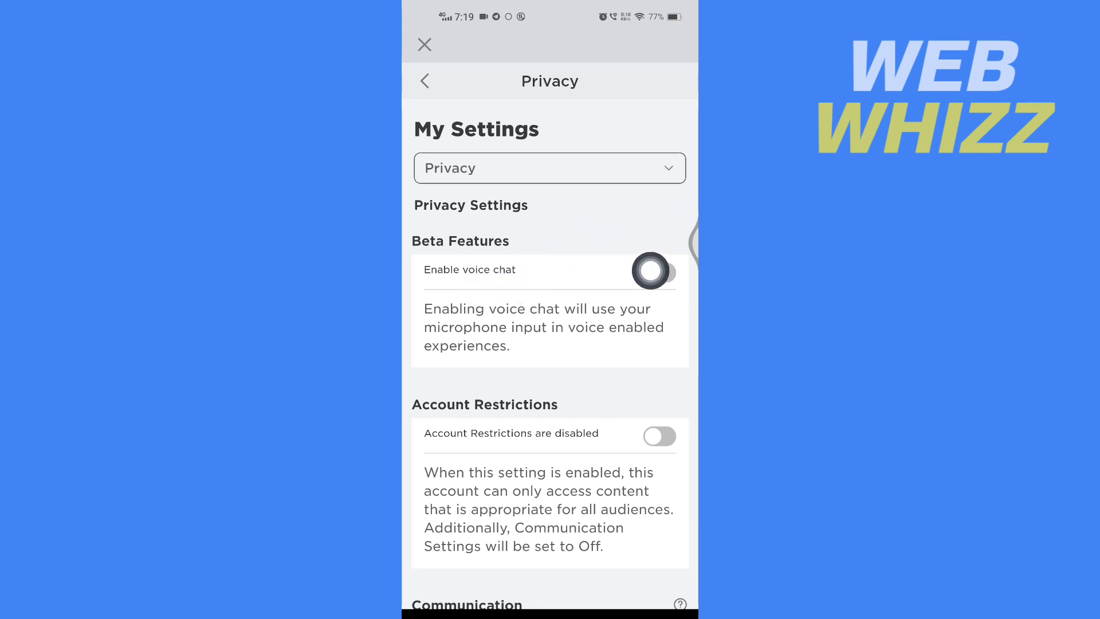
# Switch Enable voice chat on and consent in the About Voice Chat dialog
pyautogui.click(656, 272)
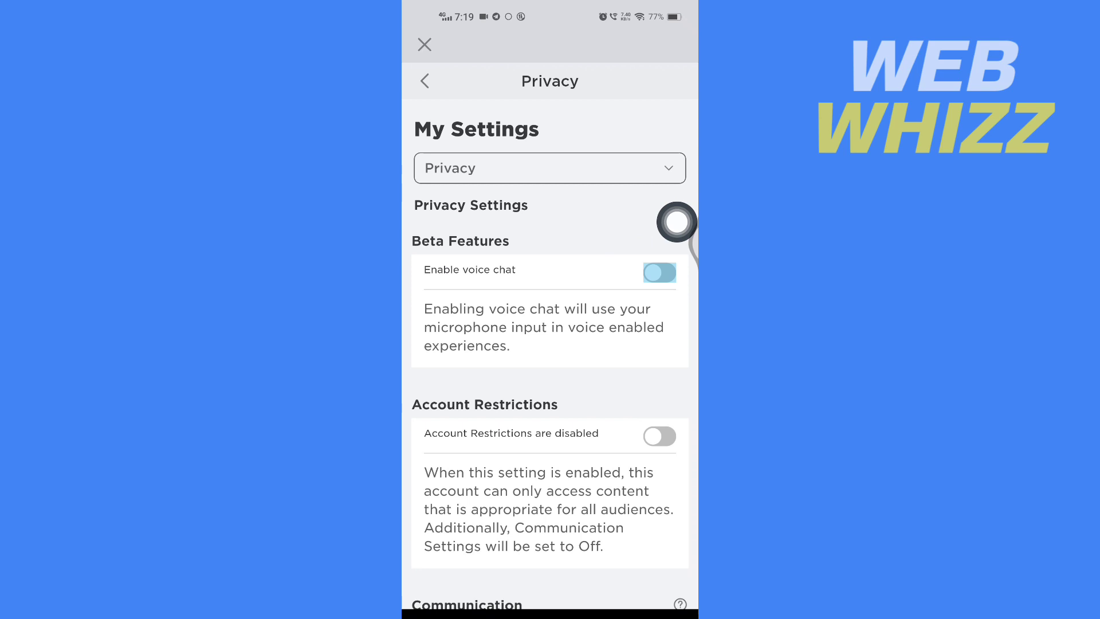
pyautogui.click(658, 273)
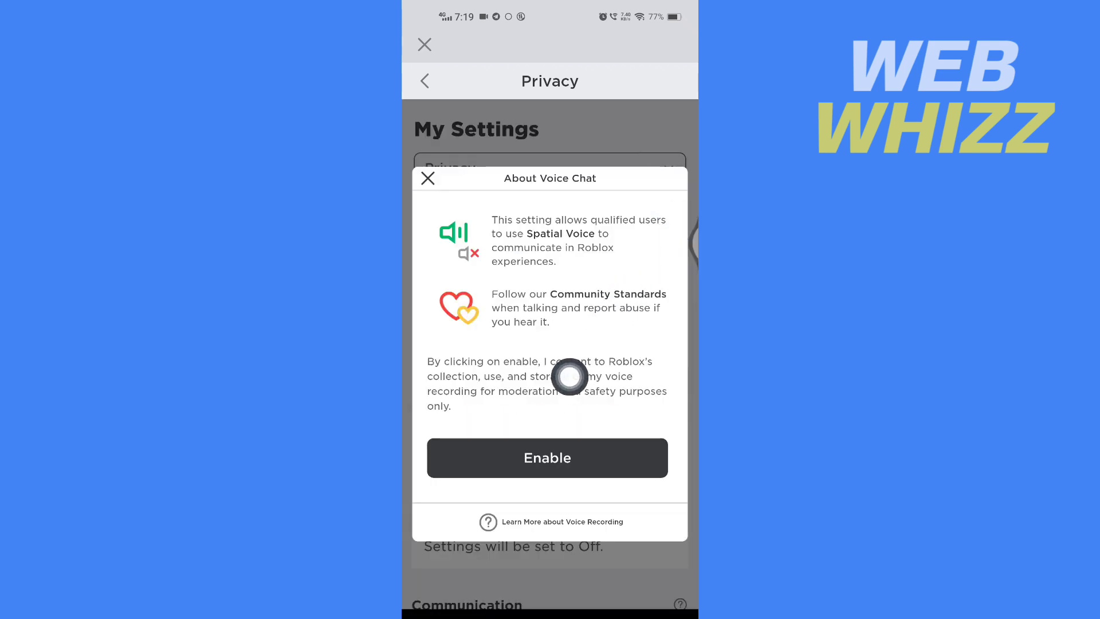
pyautogui.click(427, 179)
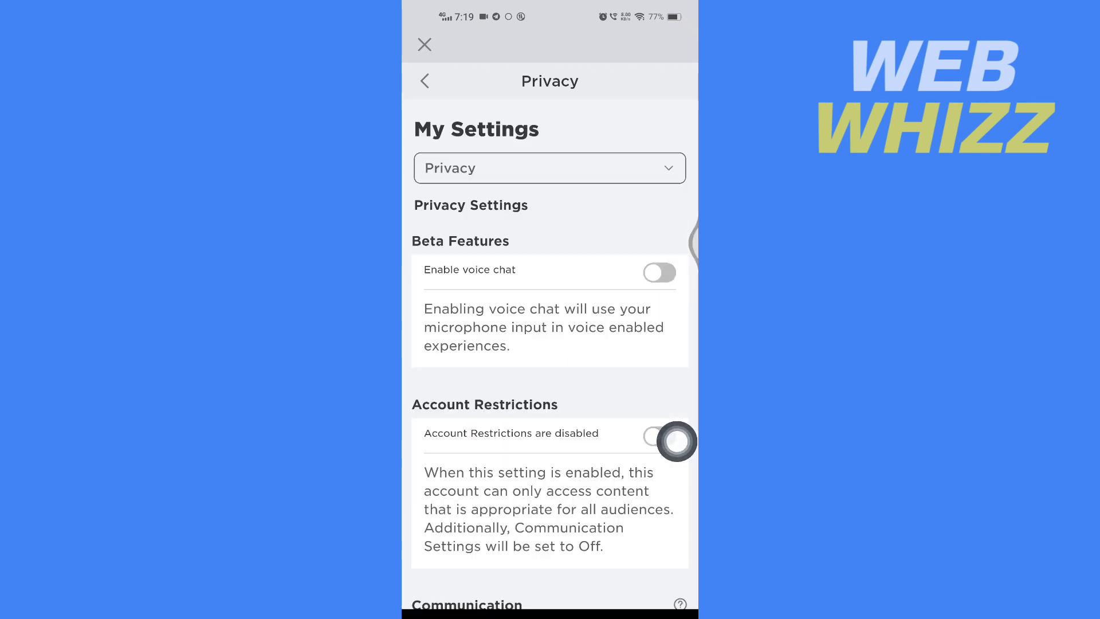
pyautogui.click(658, 272)
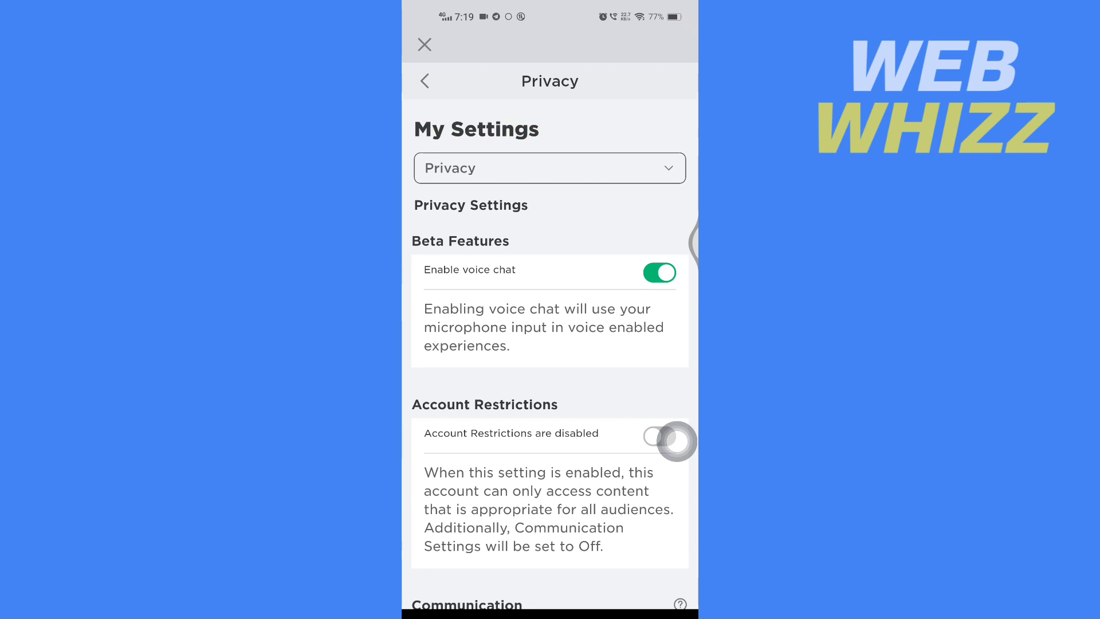